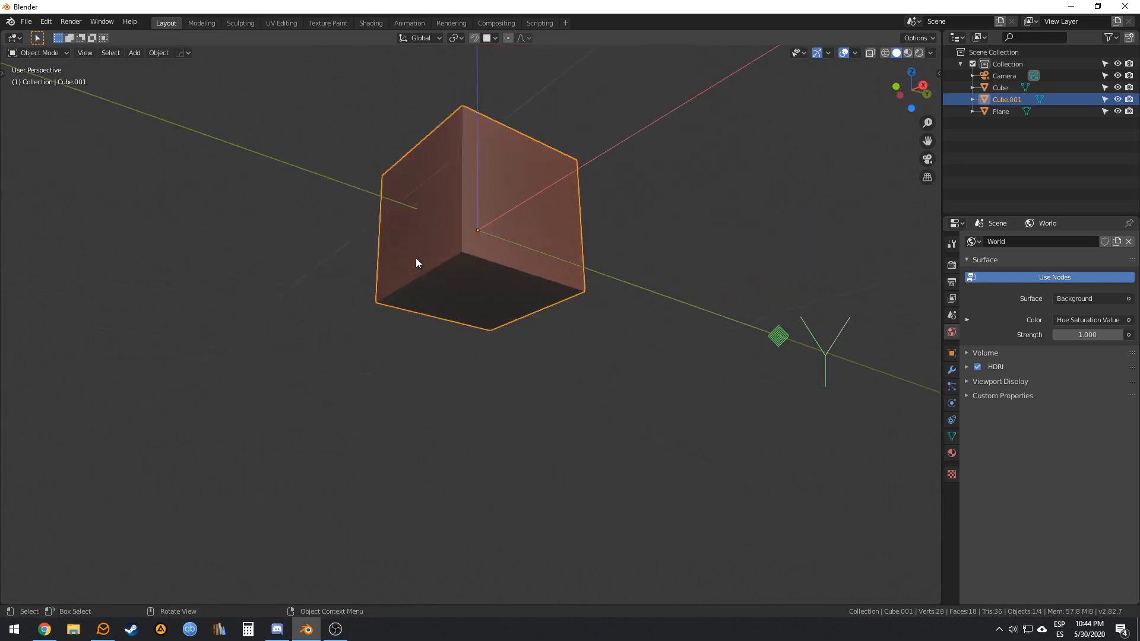
# - Enable the magnet snapping toggle with Vertex as the snap target
pyautogui.click(496, 38)
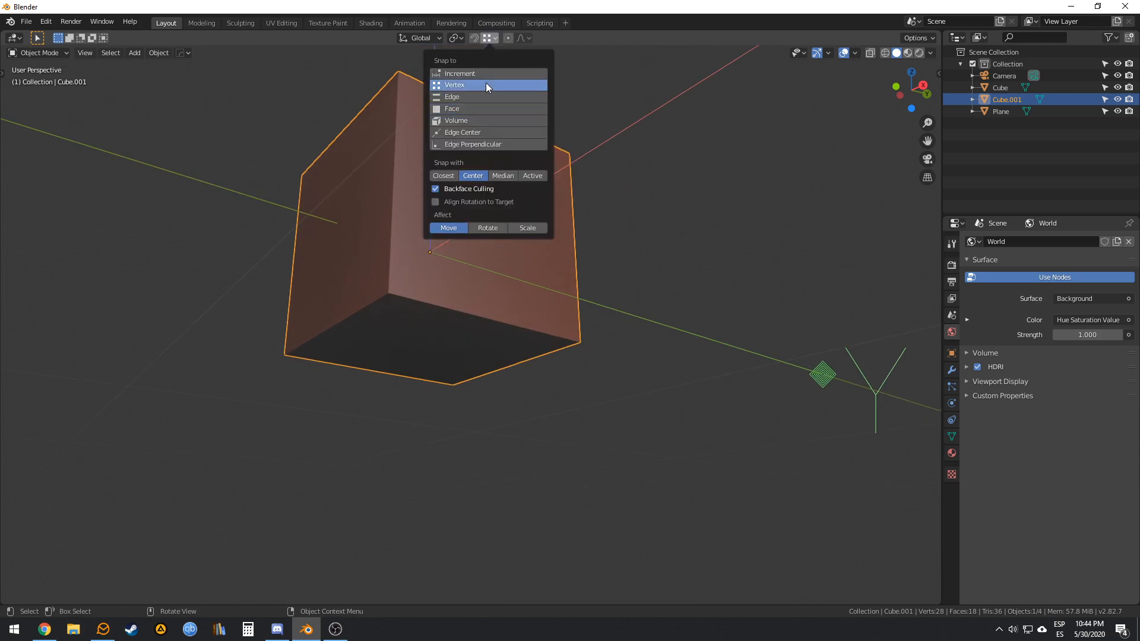
pyautogui.moveTo(452, 207)
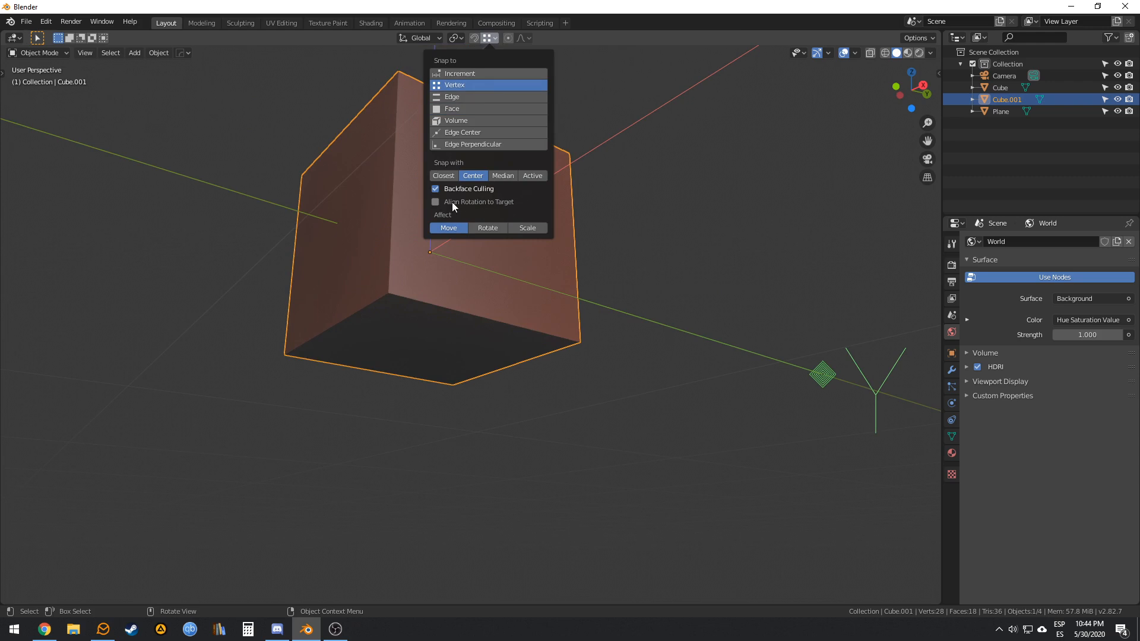
pyautogui.click(702, 318)
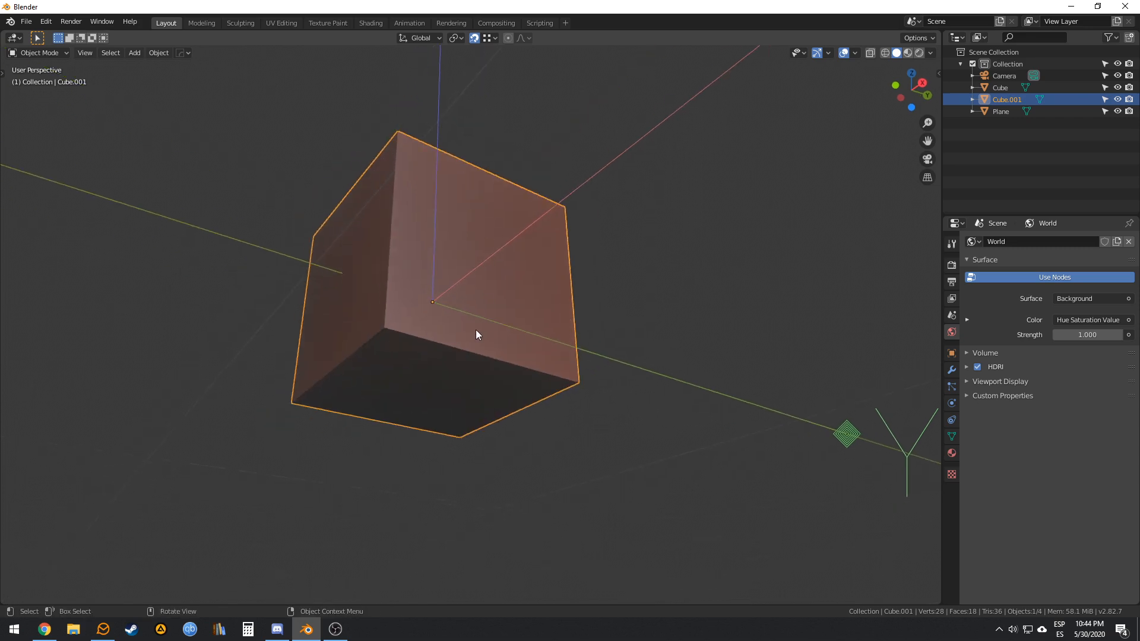
# - Move the small cube's origin to its centre, averaged from several corner snap points
pyautogui.press('g')
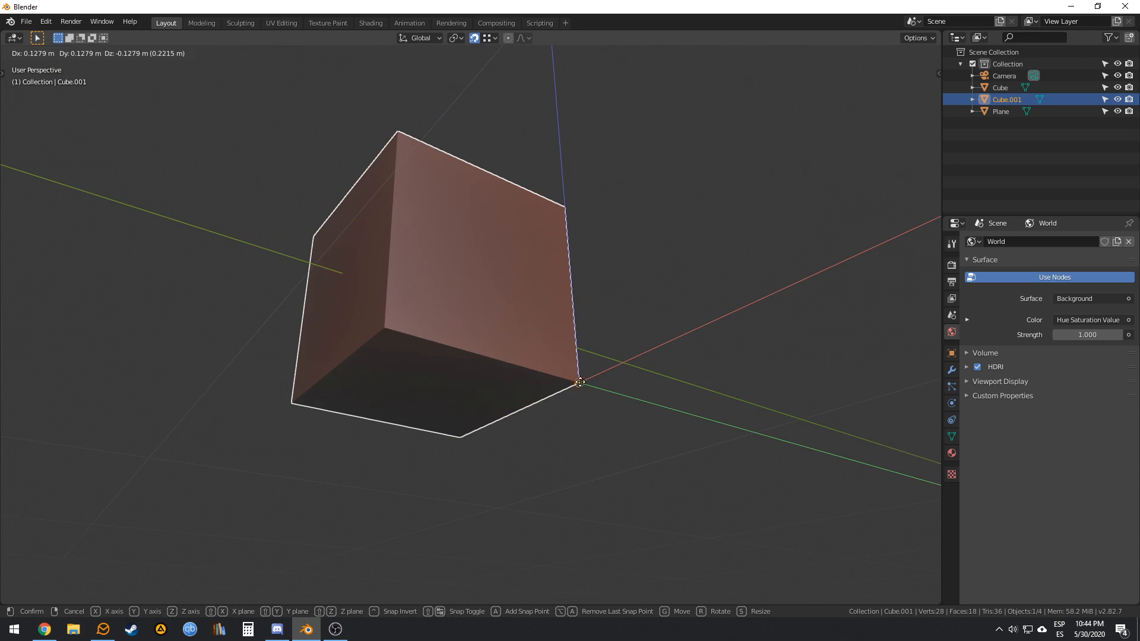
pyautogui.moveTo(298, 407)
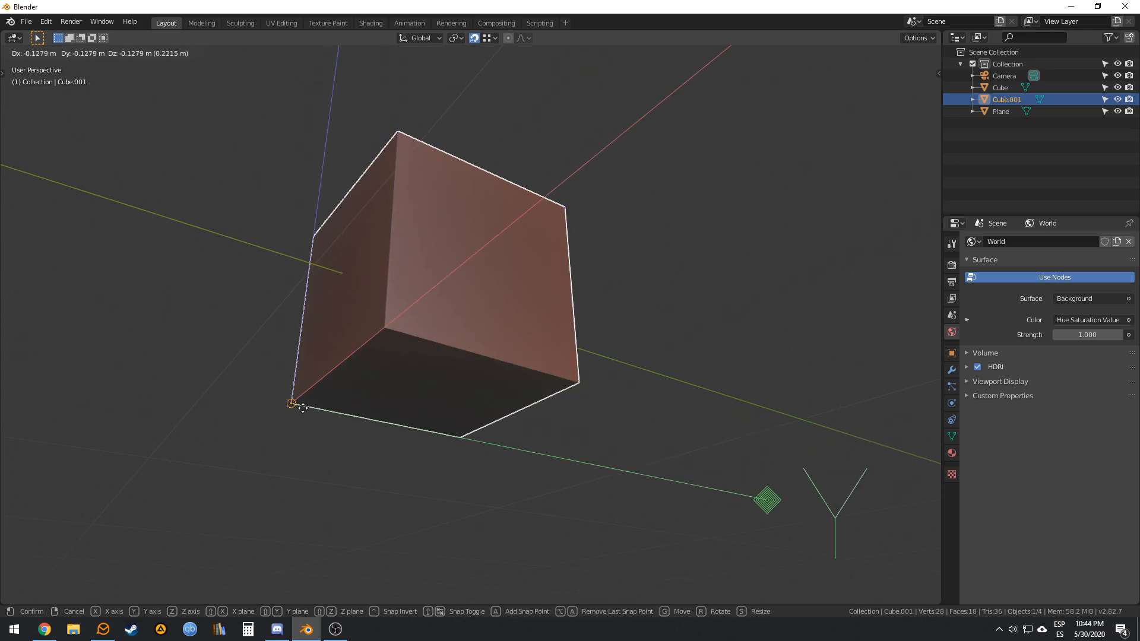
pyautogui.moveTo(584, 389)
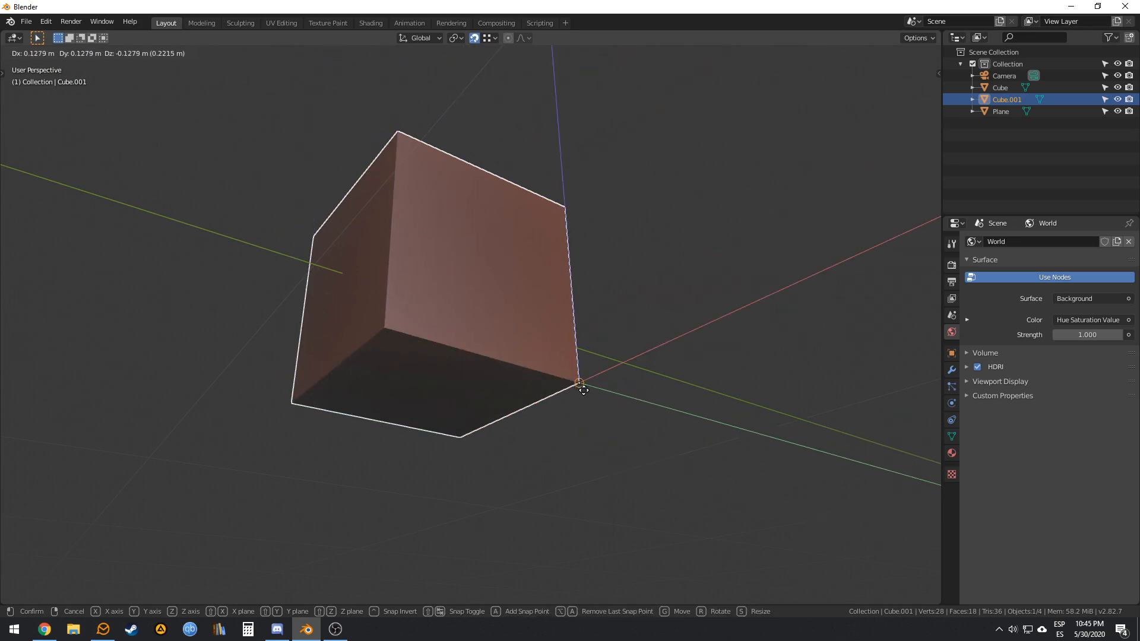
pyautogui.moveTo(582, 378)
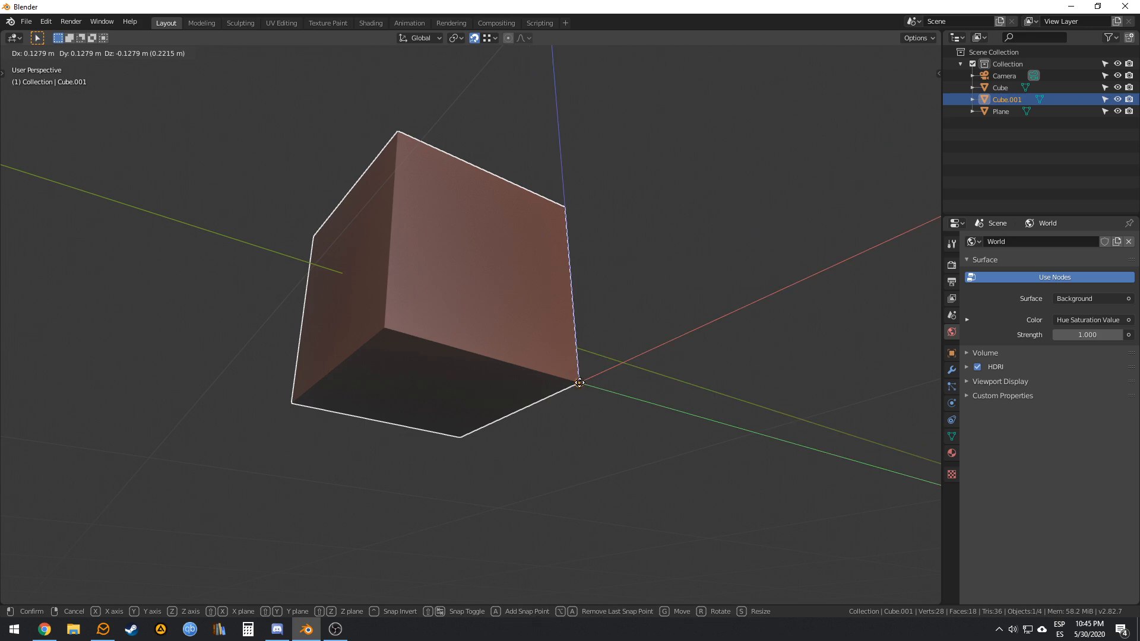
pyautogui.moveTo(572, 391)
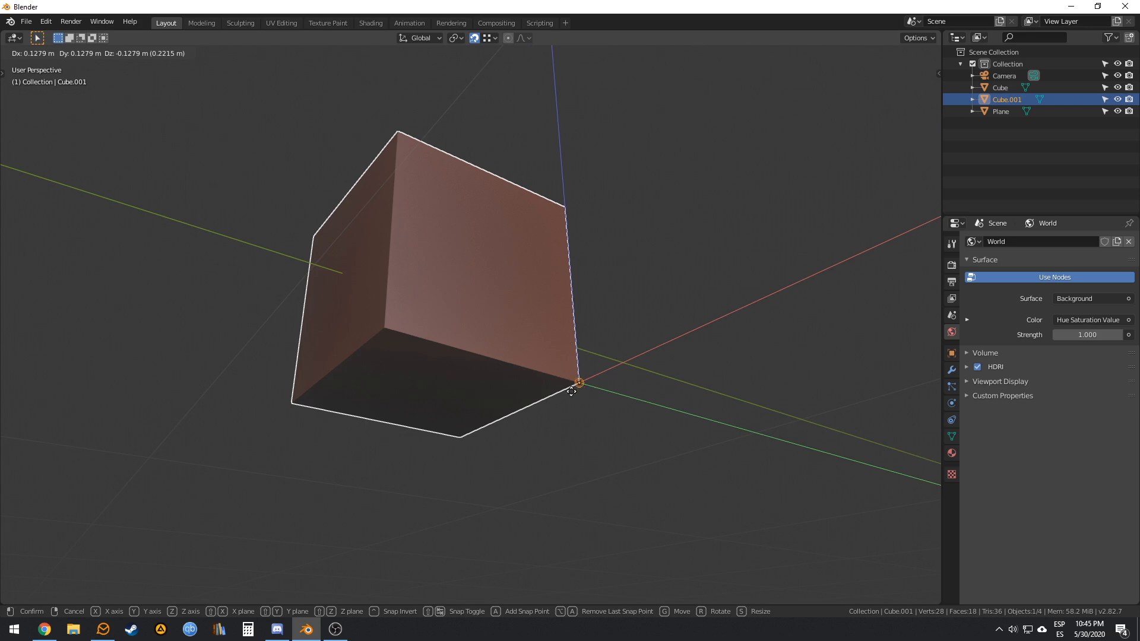
pyautogui.moveTo(582, 383)
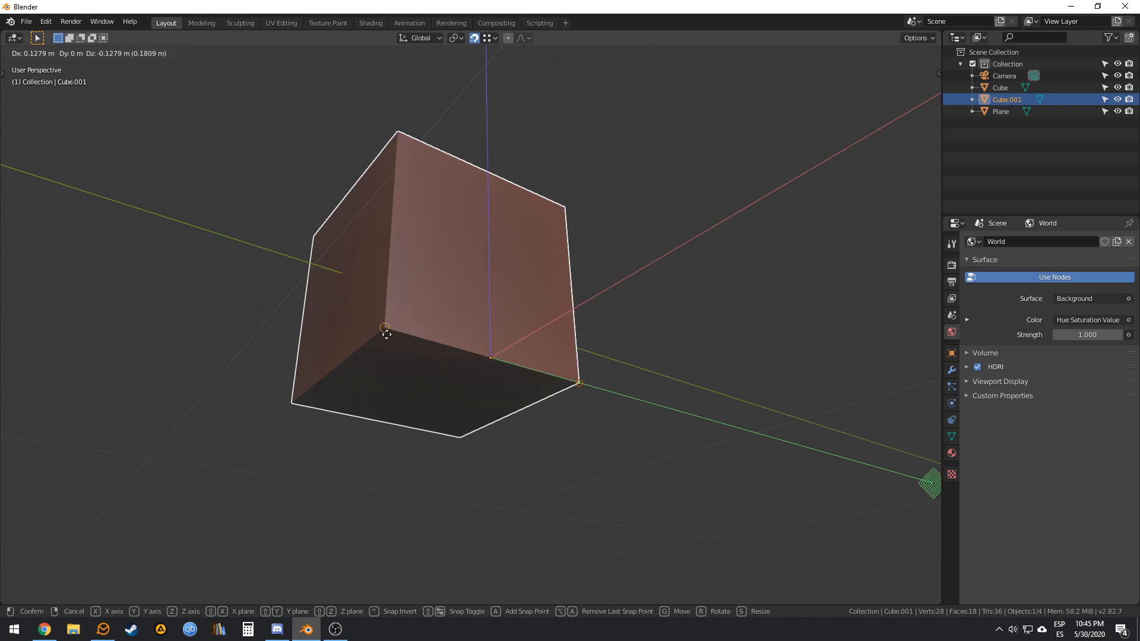
pyautogui.moveTo(384, 335)
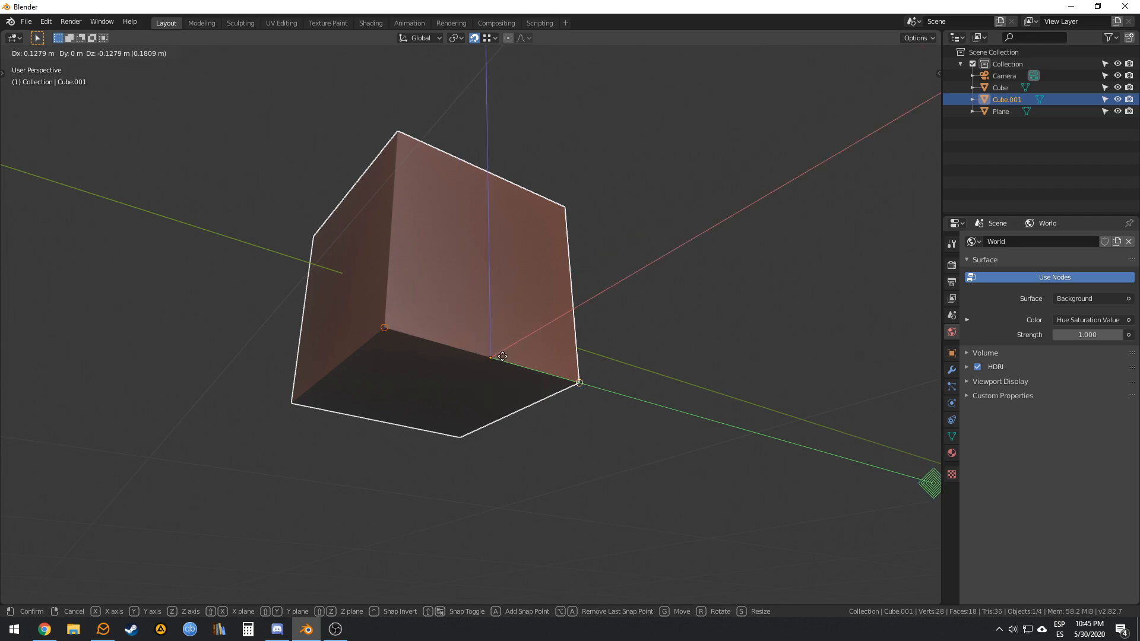
pyautogui.moveTo(578, 381)
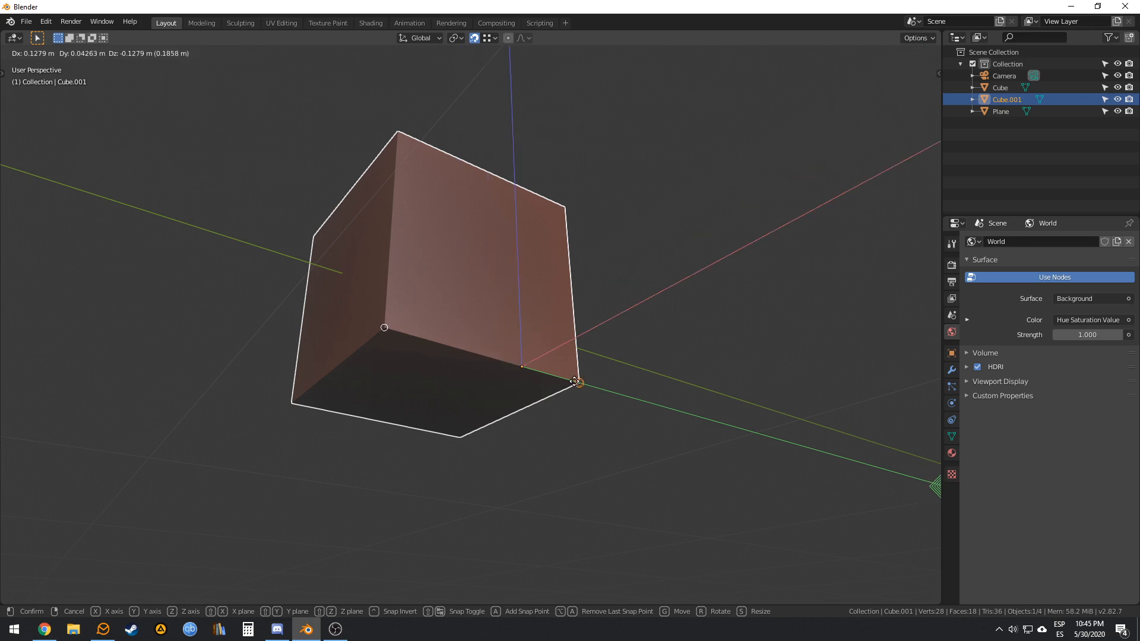
pyautogui.moveTo(510, 374)
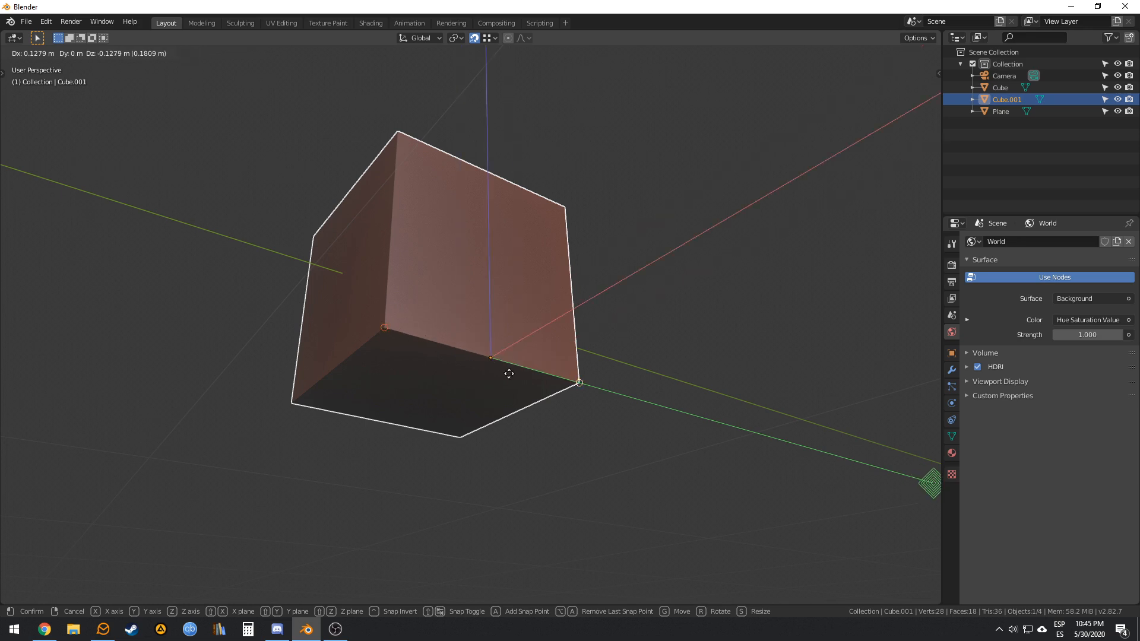
pyautogui.moveTo(466, 436)
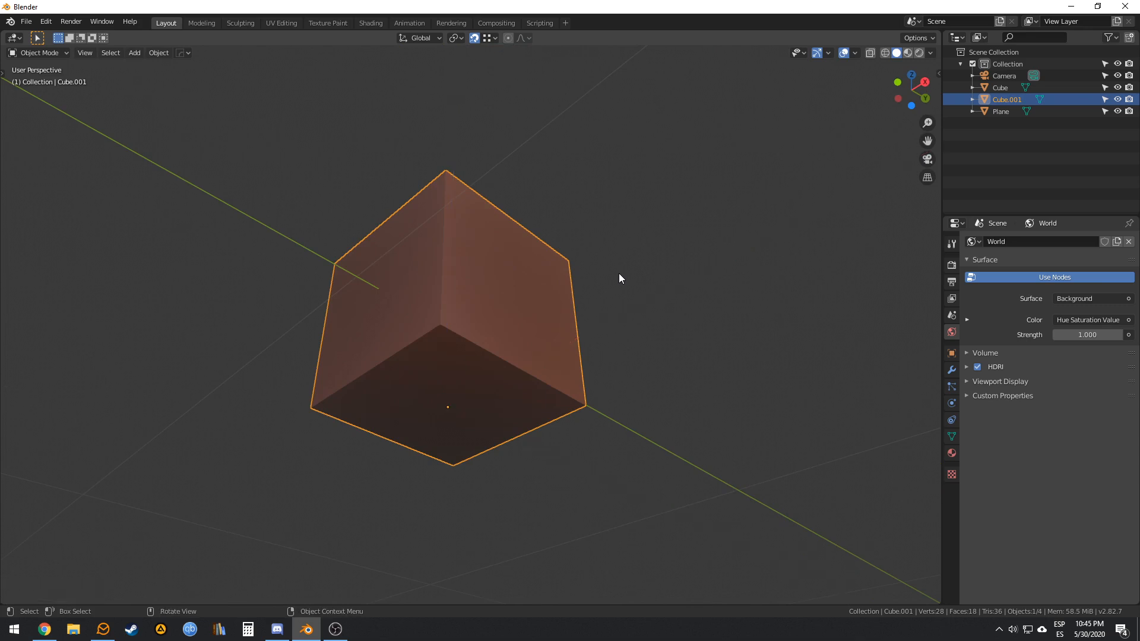
# - Move the small cube so it snaps onto the large cube's face
pyautogui.press('g')
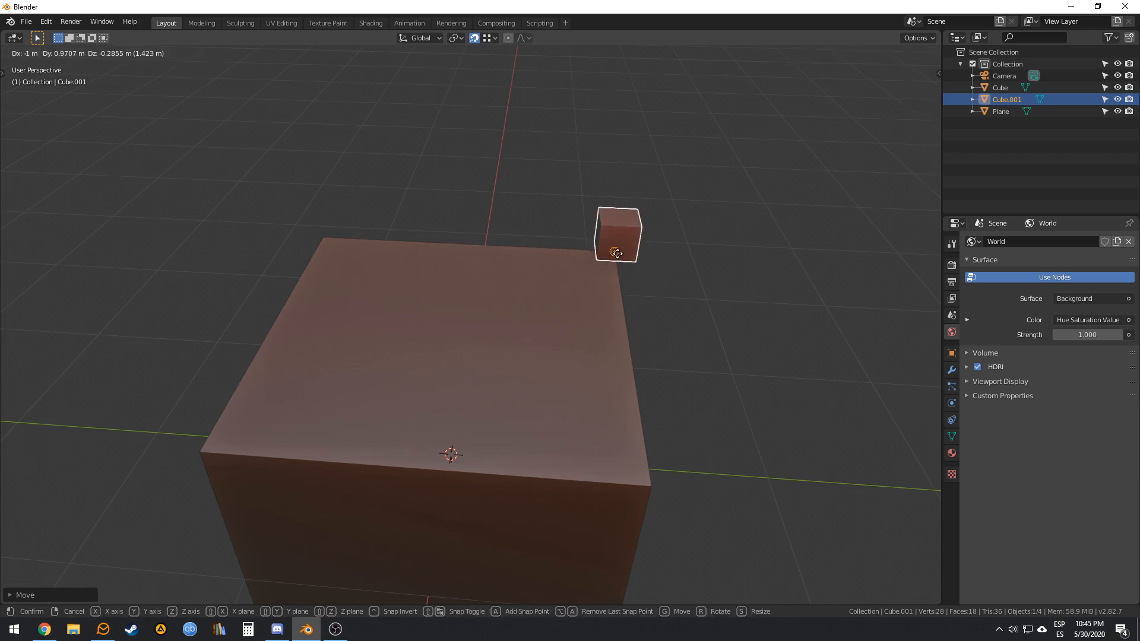
pyautogui.moveTo(323, 237)
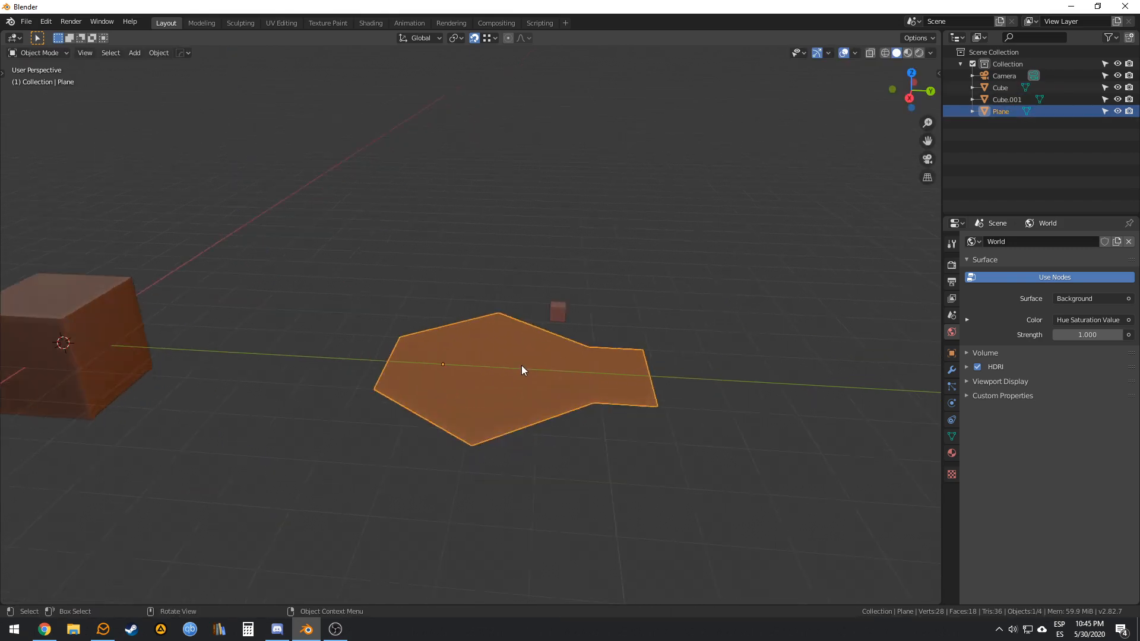
# - Briefly check the polygonal plane's mesh in Edit Mode and return to Object Mode
pyautogui.press('Tab')
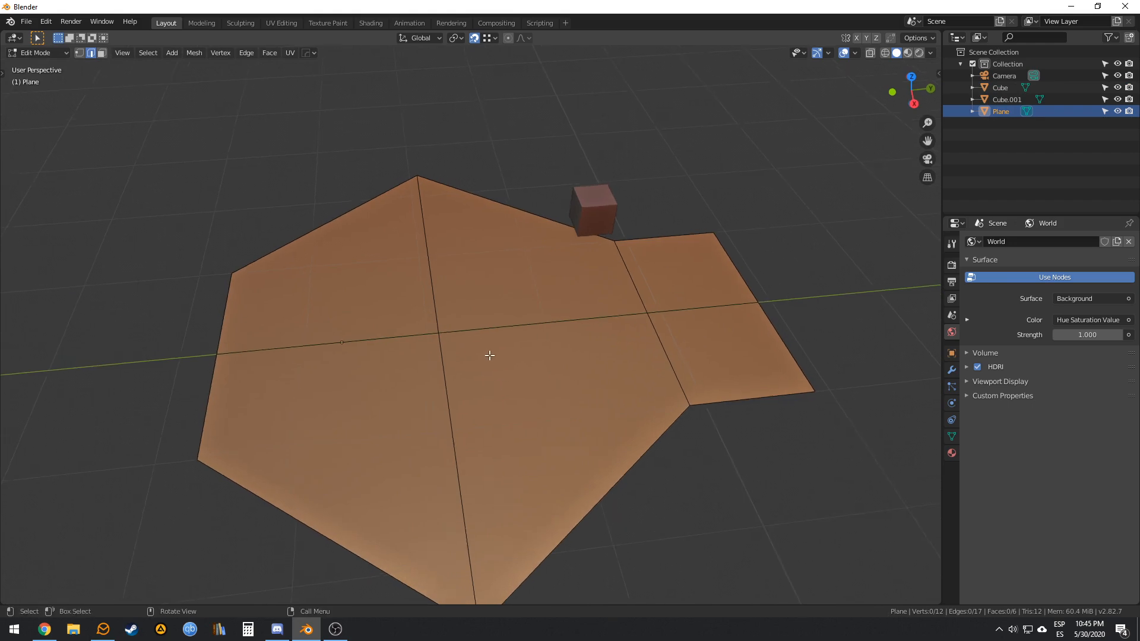
pyautogui.press('Tab')
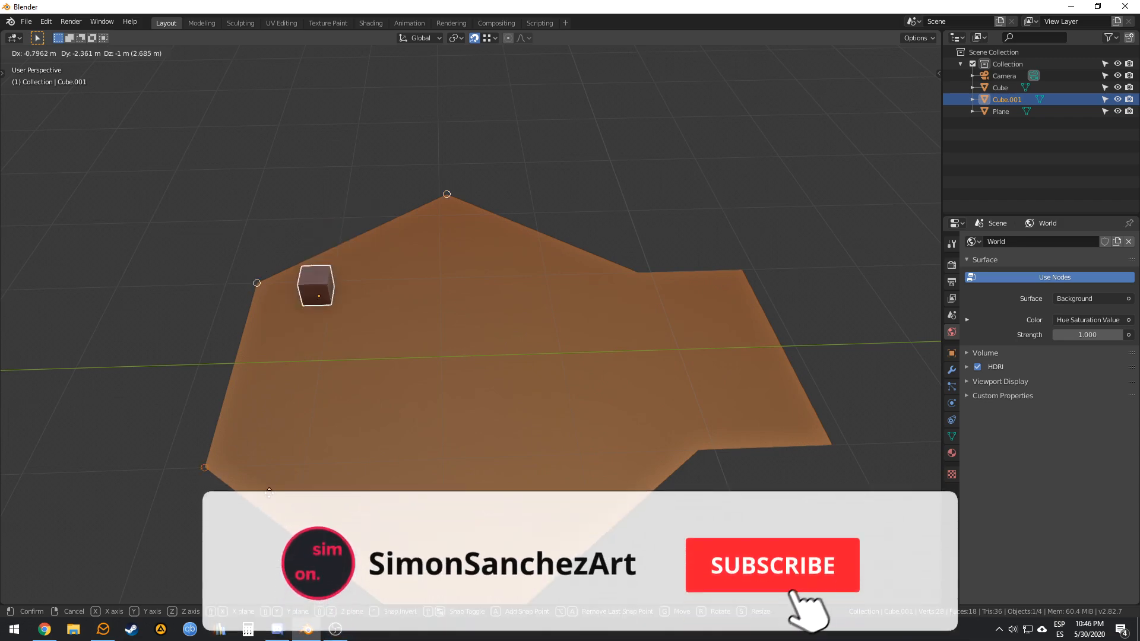
pyautogui.moveTo(445, 170)
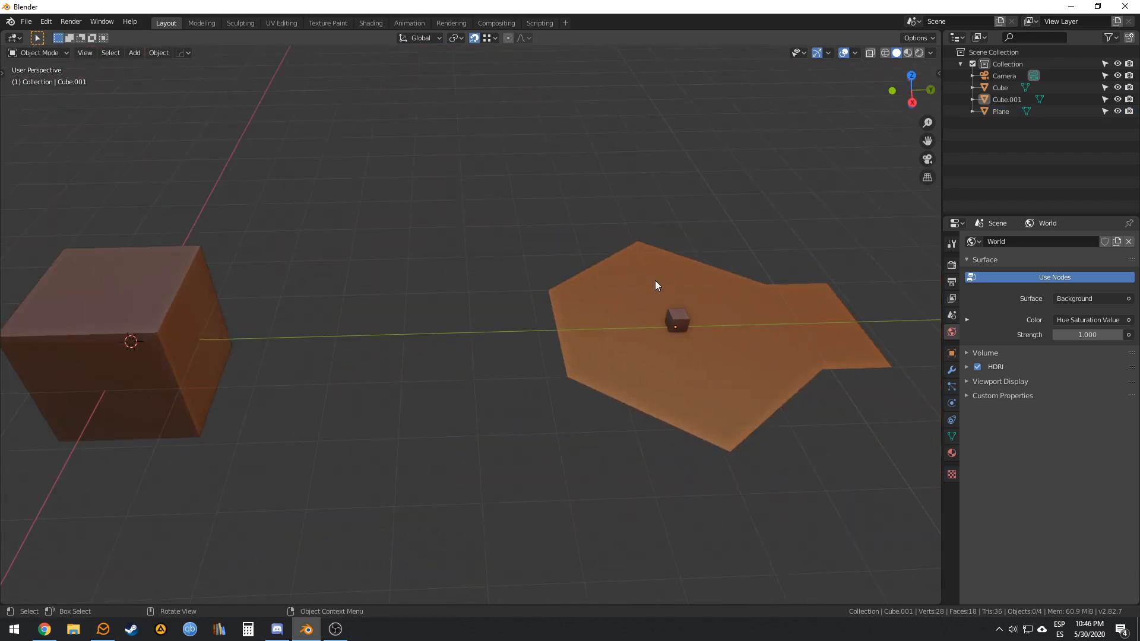
# - Switch the Snap To target from Vertex to Face
pyautogui.click(491, 38)
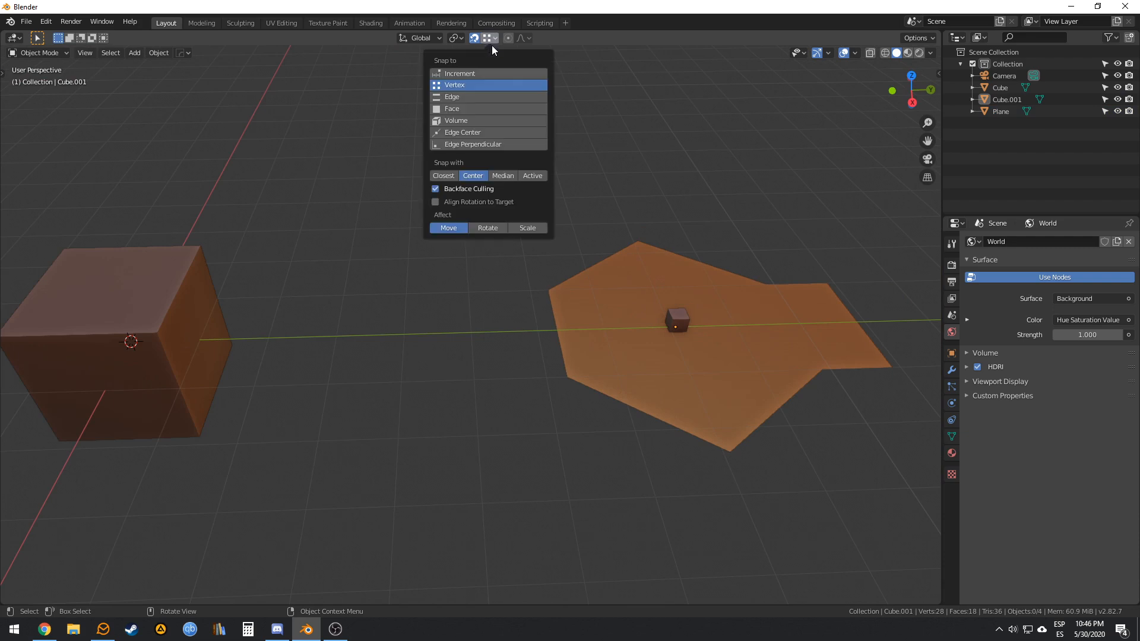
pyautogui.click(451, 108)
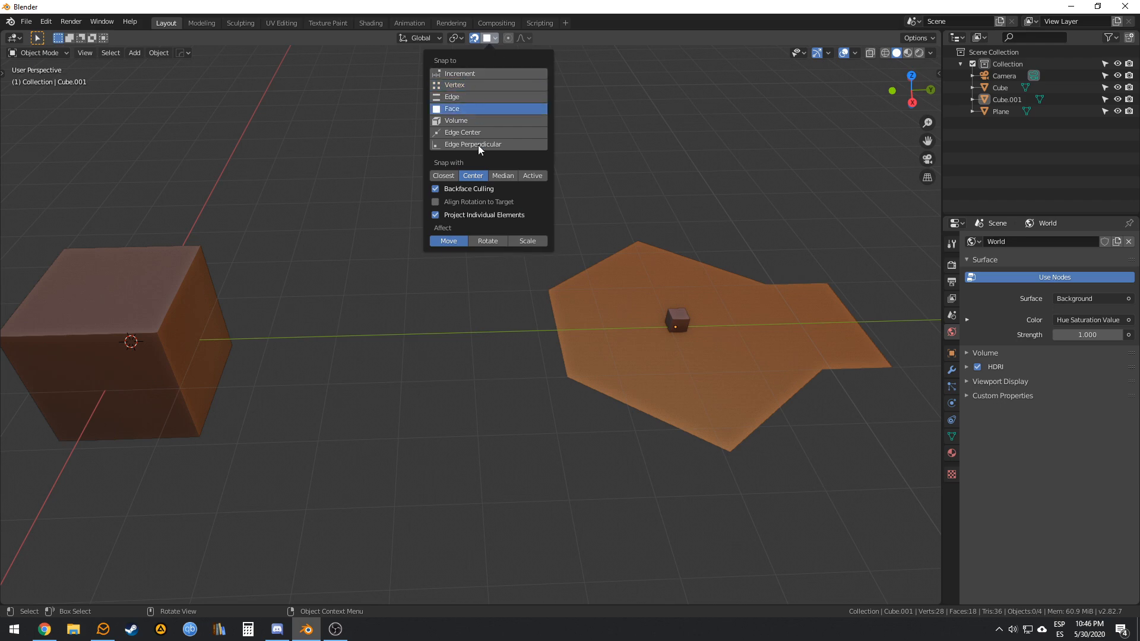
pyautogui.click(701, 376)
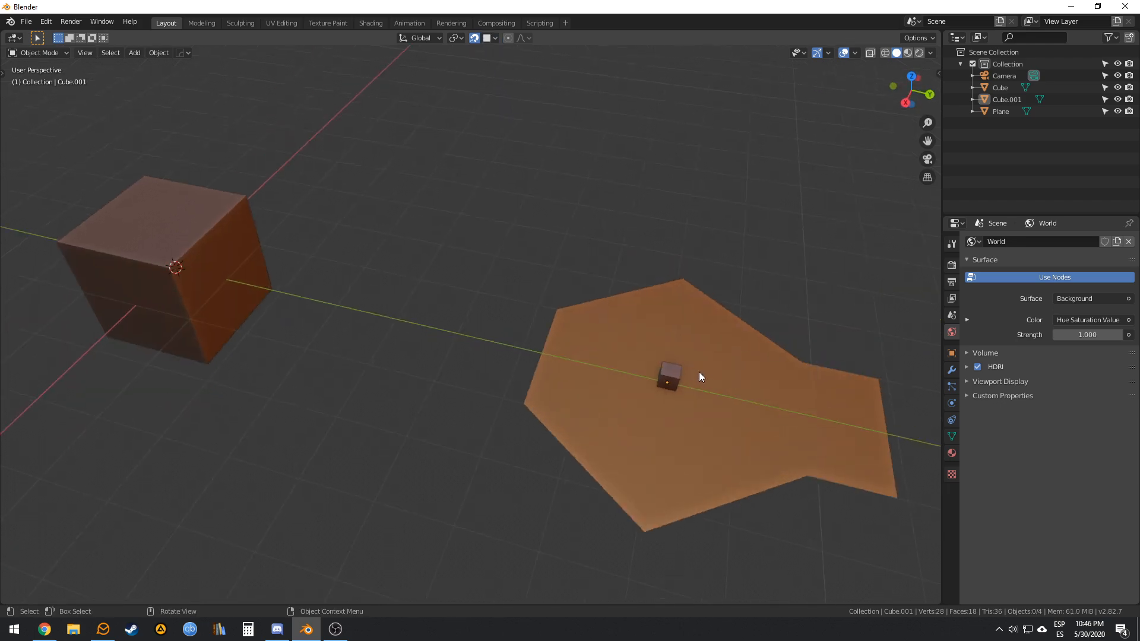